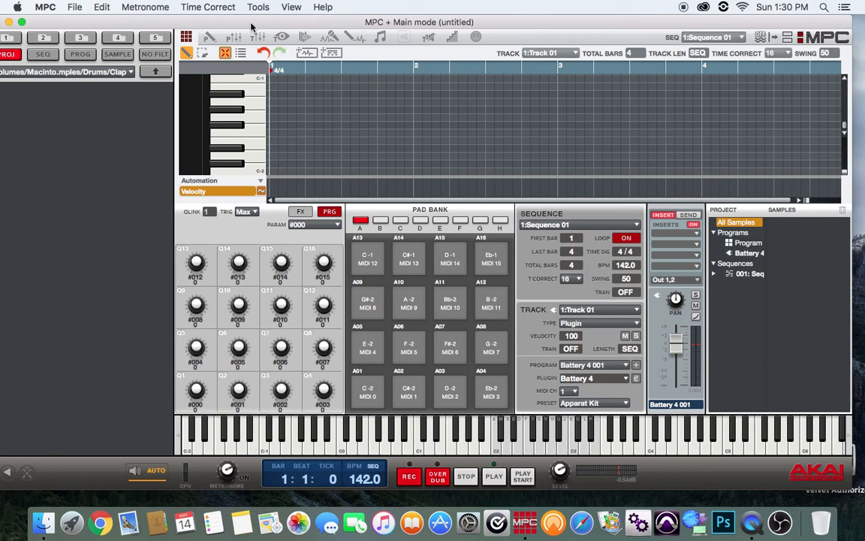
pyautogui.moveTo(173, 12)
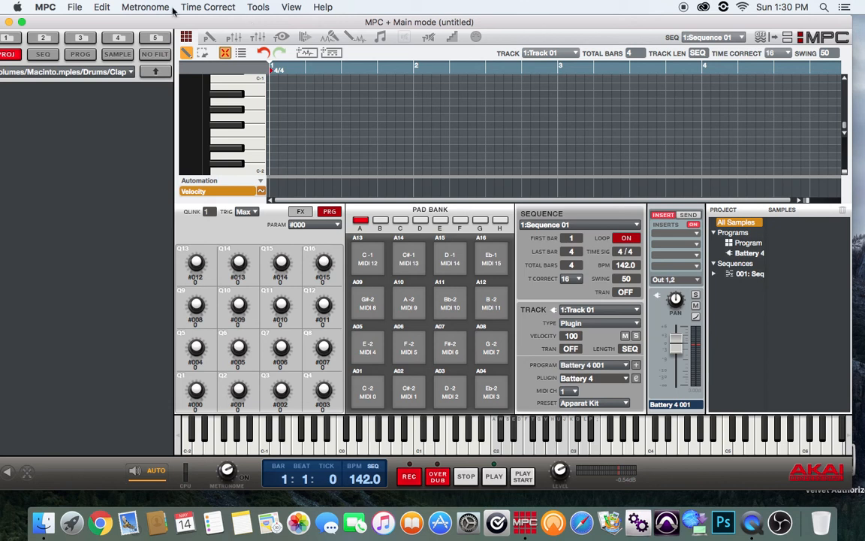
pyautogui.moveTo(167, 18)
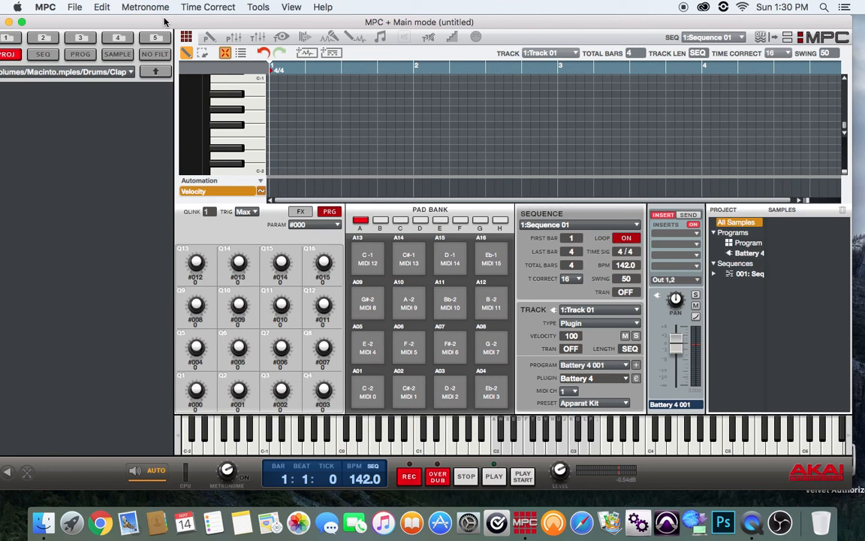
pyautogui.moveTo(157, 18)
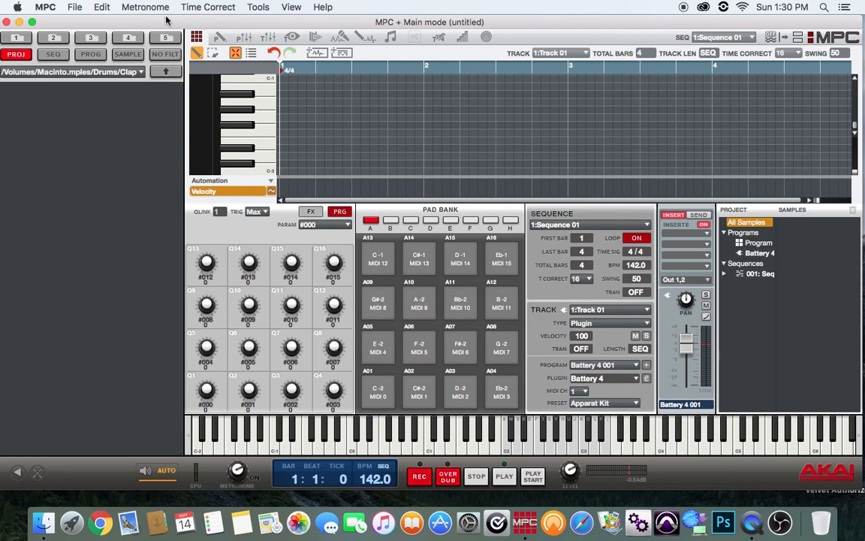
# Step: Briefly view the Battery 4 plugin window and the plugin list, leaving Battery 4 on Track 01
pyautogui.click(646, 378)
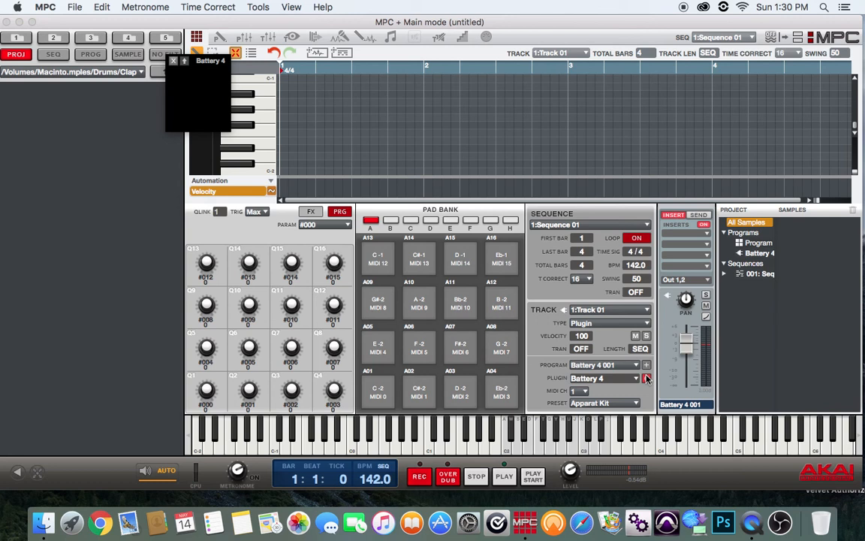
pyautogui.click(646, 379)
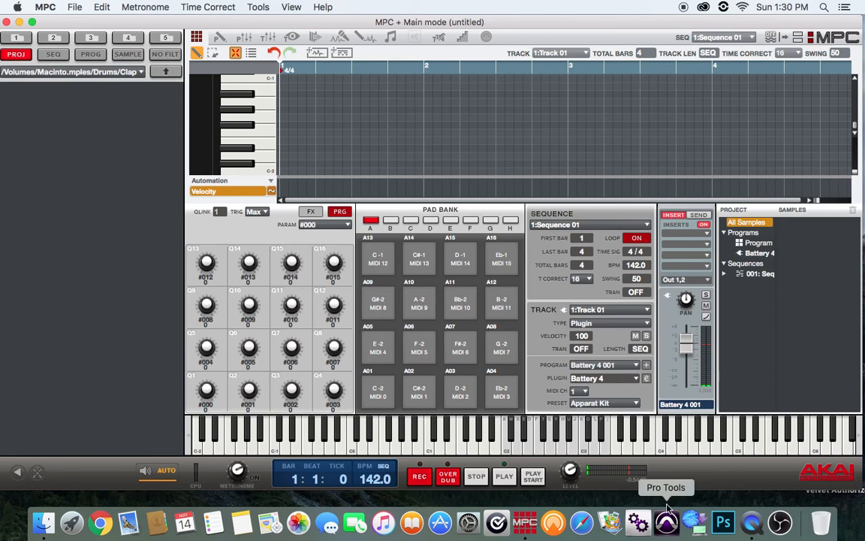
pyautogui.click(604, 379)
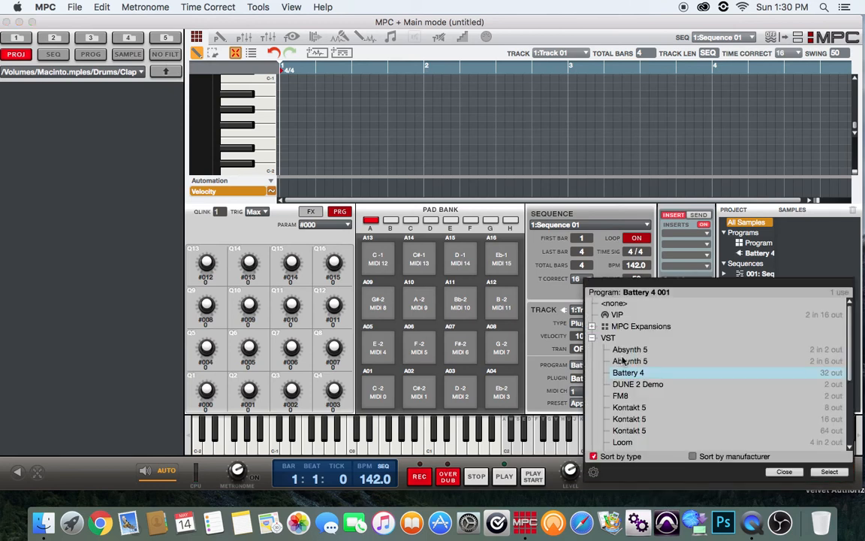
pyautogui.click(829, 471)
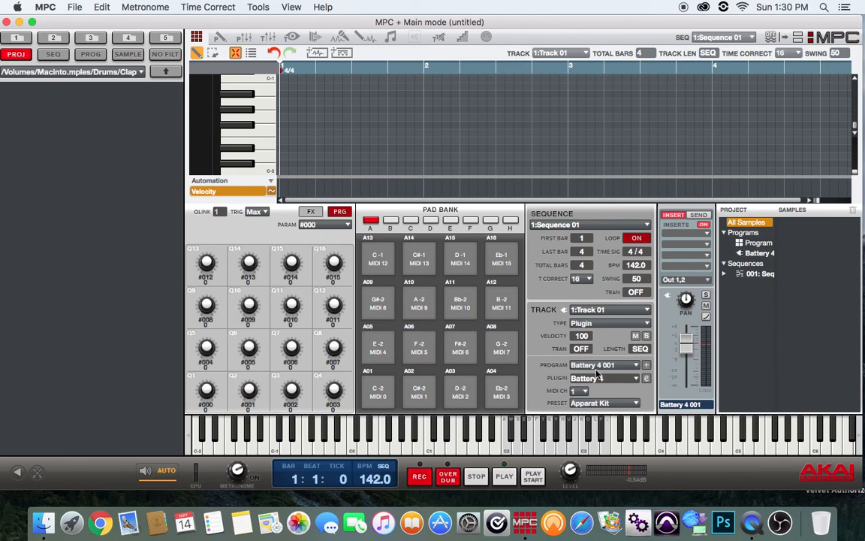
pyautogui.moveTo(643, 409)
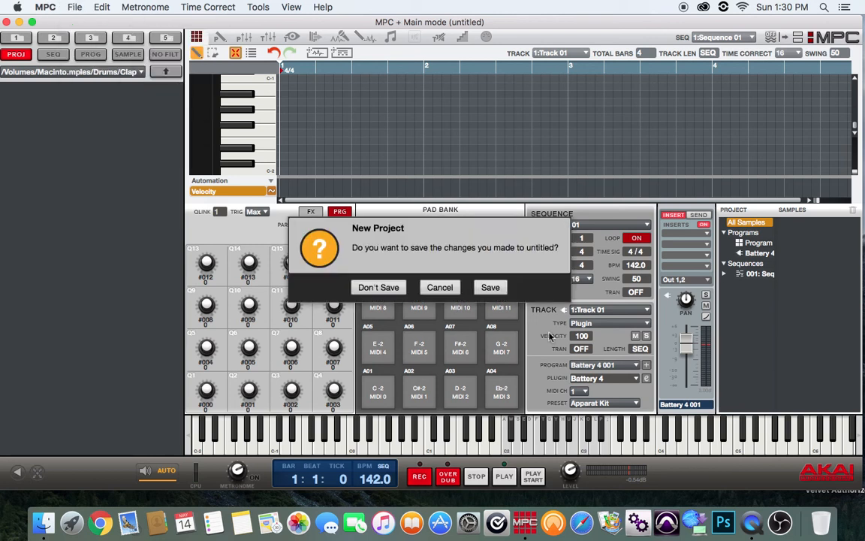
# Step: Choose Don't Save so a fresh project with an empty drum program replaces the untitled one
pyautogui.click(379, 287)
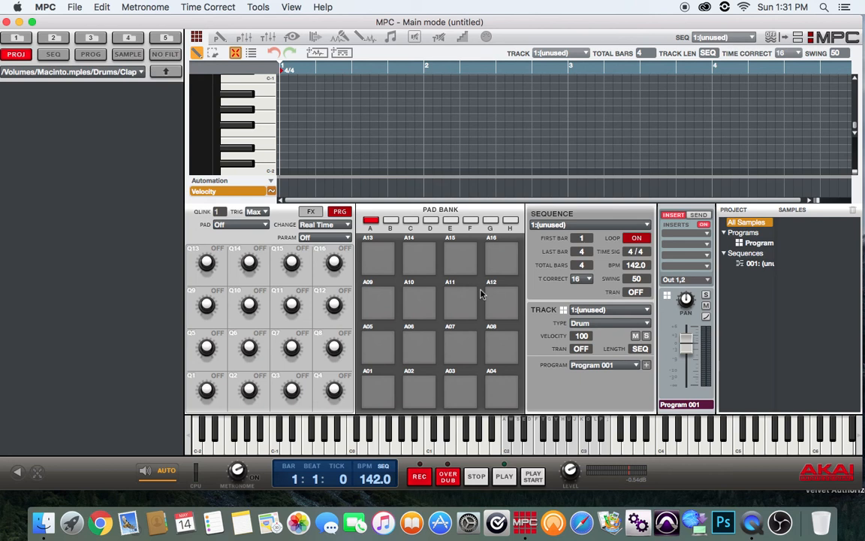
pyautogui.click(72, 72)
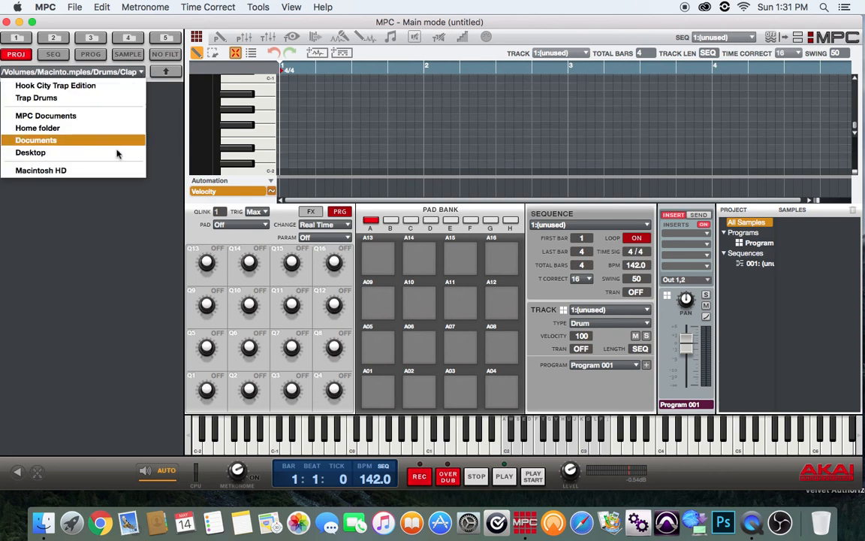
# Step: Browse Macintosh HD > Users > Shared > Battery 4 Factory Library > Samples
pyautogui.click(40, 170)
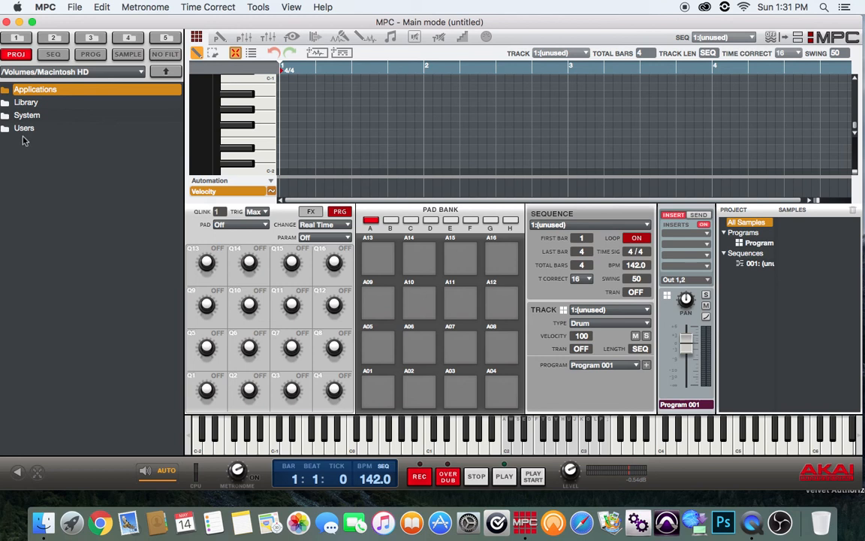
pyautogui.moveTo(27, 138)
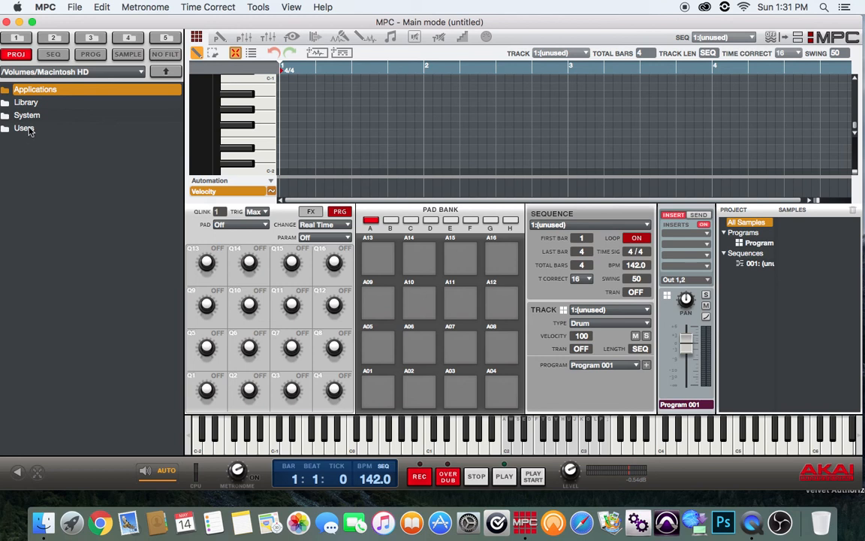
pyautogui.doubleClick(24, 128)
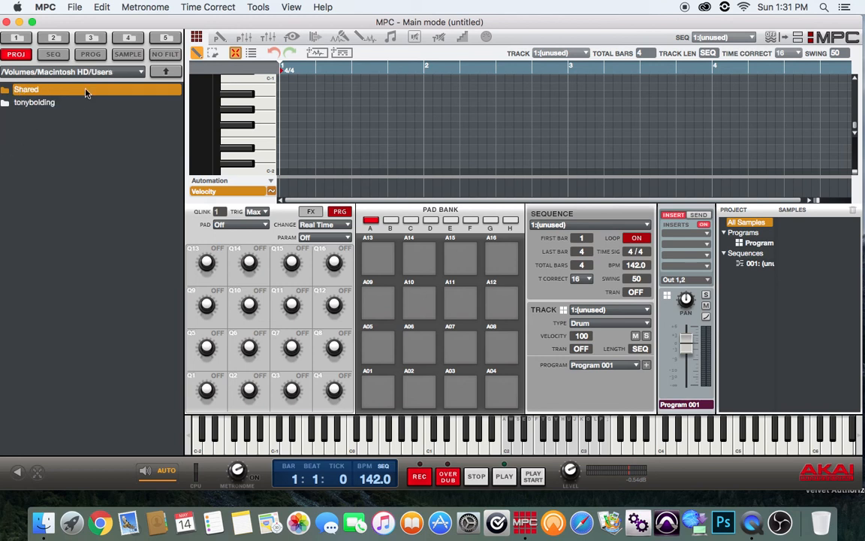
pyautogui.doubleClick(27, 90)
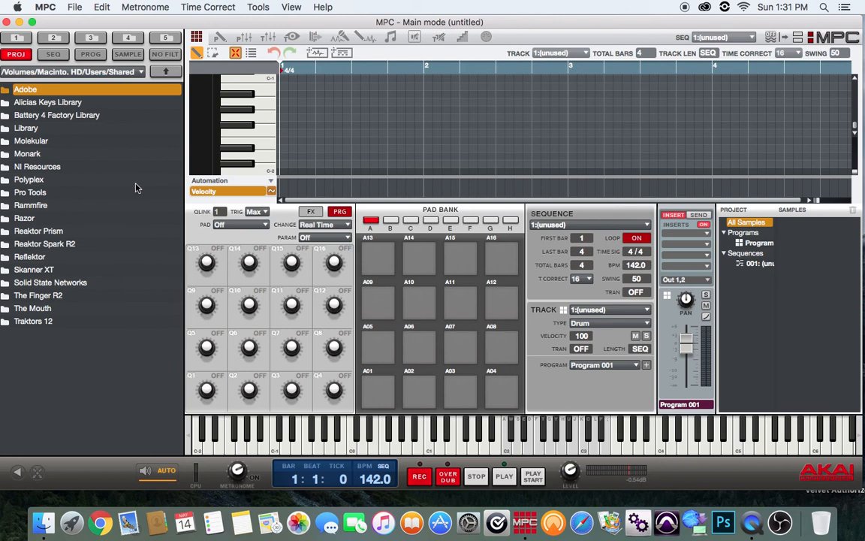
pyautogui.moveTo(42, 123)
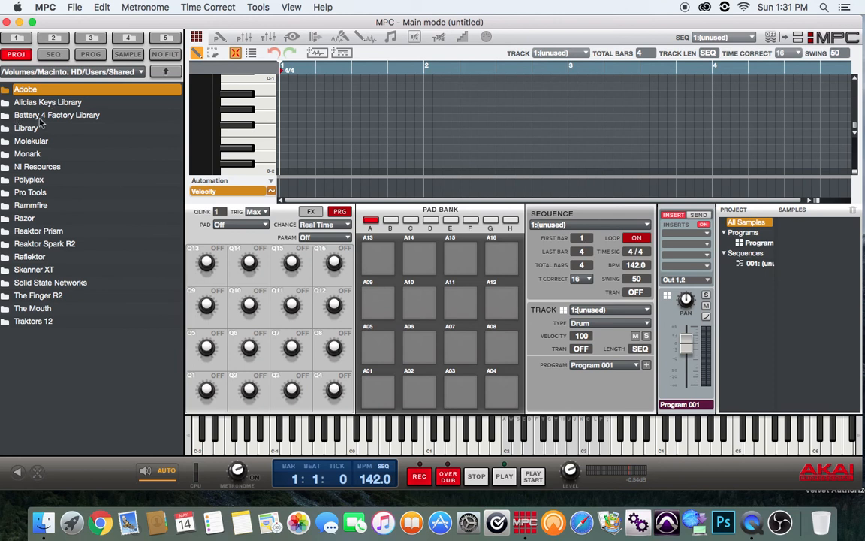
pyautogui.click(57, 114)
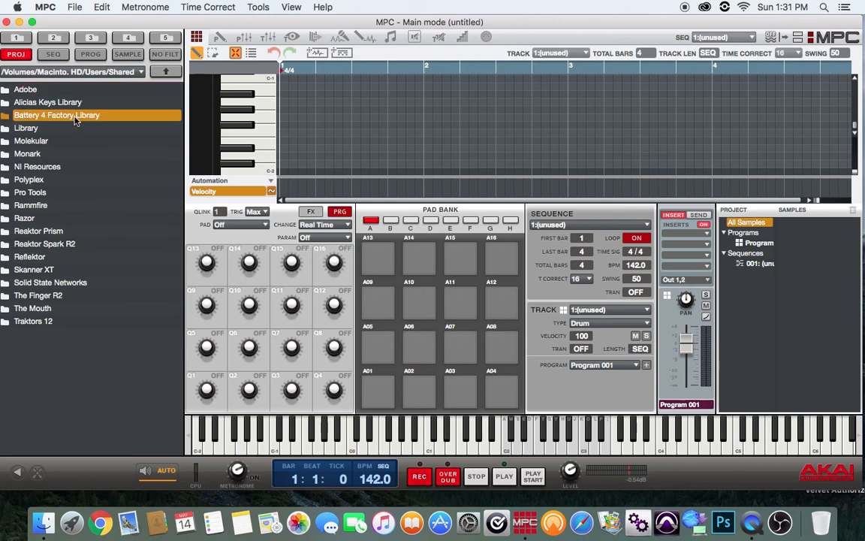
pyautogui.doubleClick(57, 114)
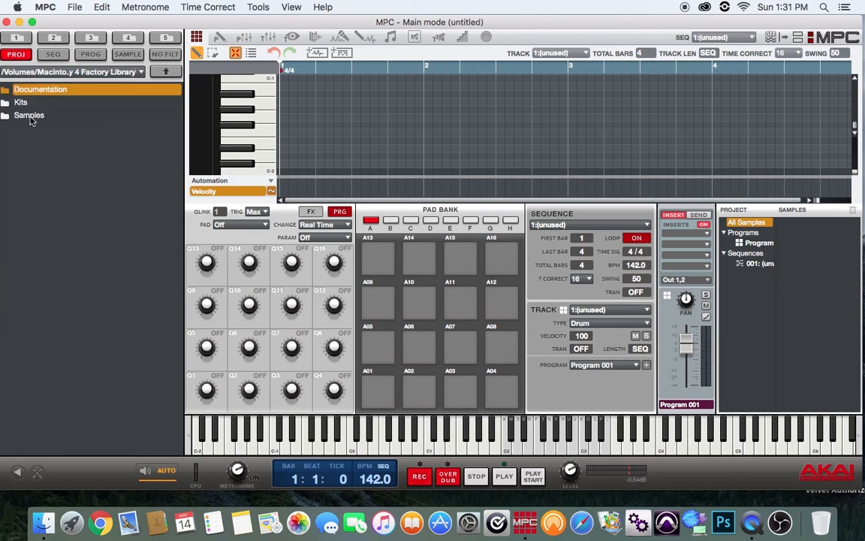
pyautogui.doubleClick(21, 103)
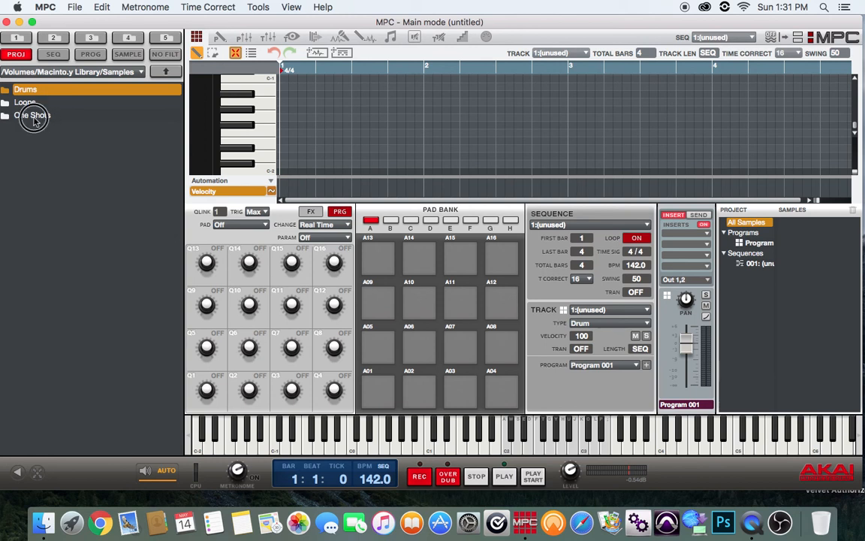
# Step: After a detour into One Shots, go into Drums and then the Clap folder
pyautogui.doubleClick(30, 114)
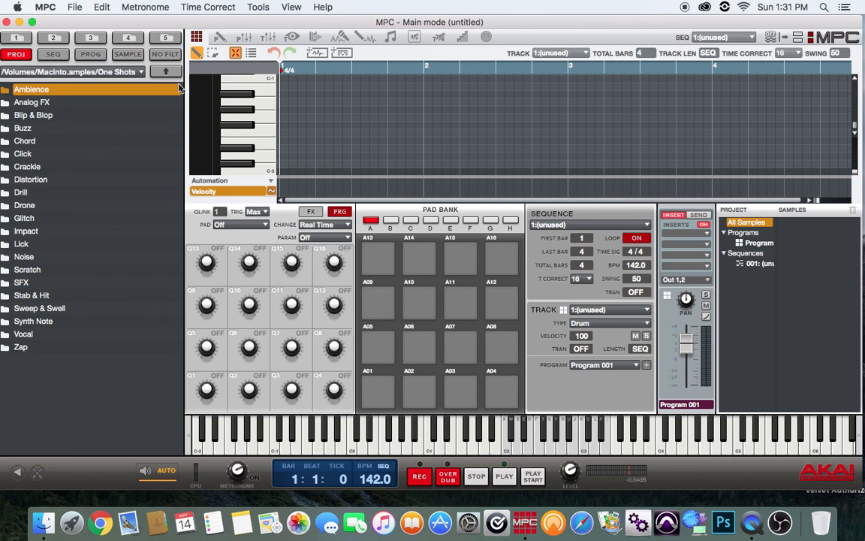
pyautogui.click(165, 72)
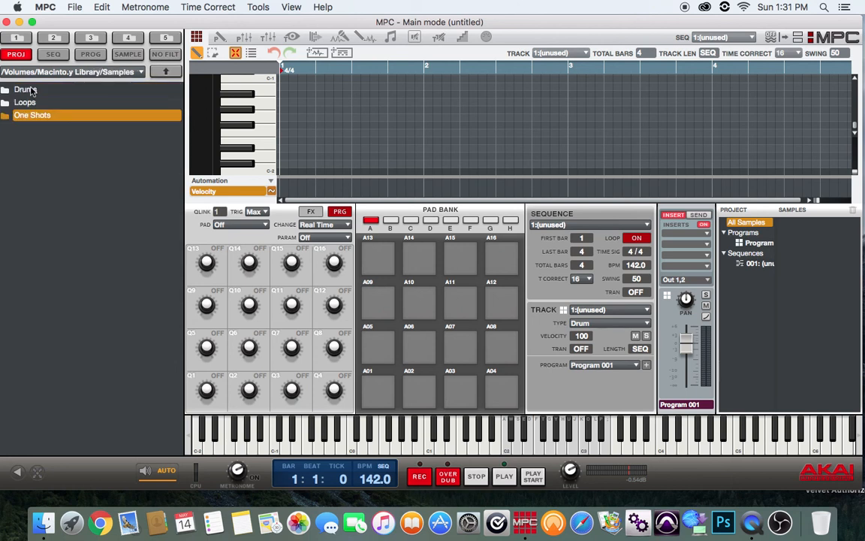
pyautogui.doubleClick(24, 88)
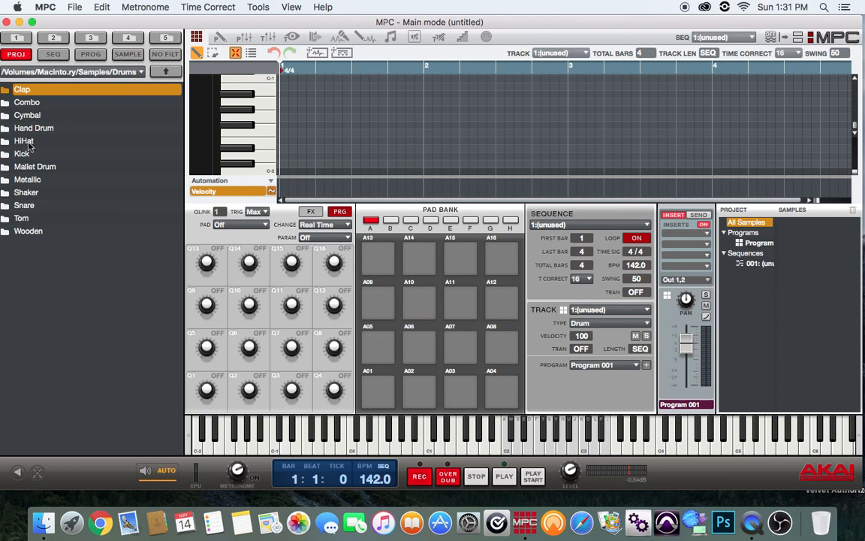
pyautogui.moveTo(18, 112)
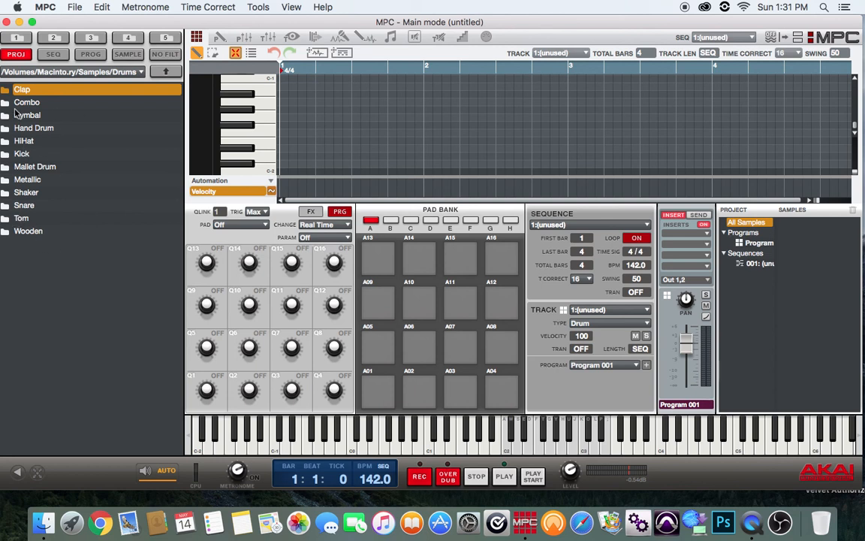
pyautogui.doubleClick(21, 89)
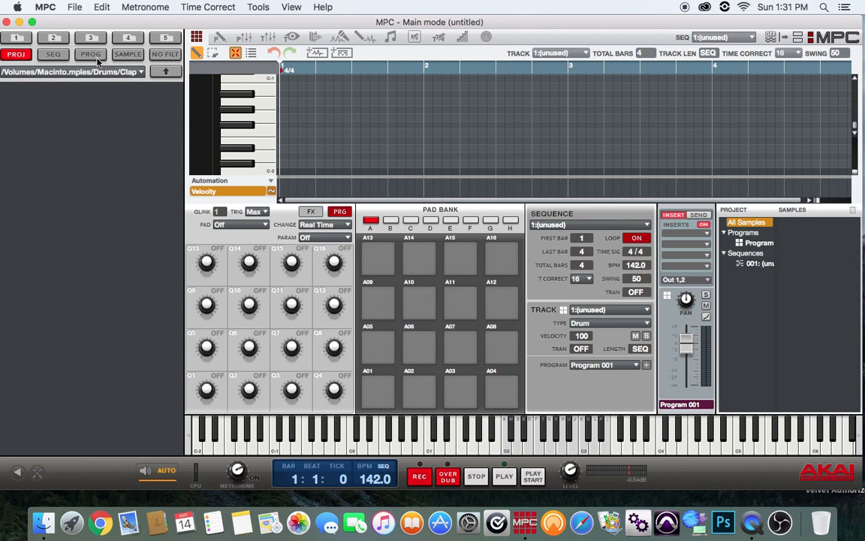
# Step: Show the clap WAV files and audition Clap 707X, Clap 909 and Clap Alias 2 V2
pyautogui.click(127, 54)
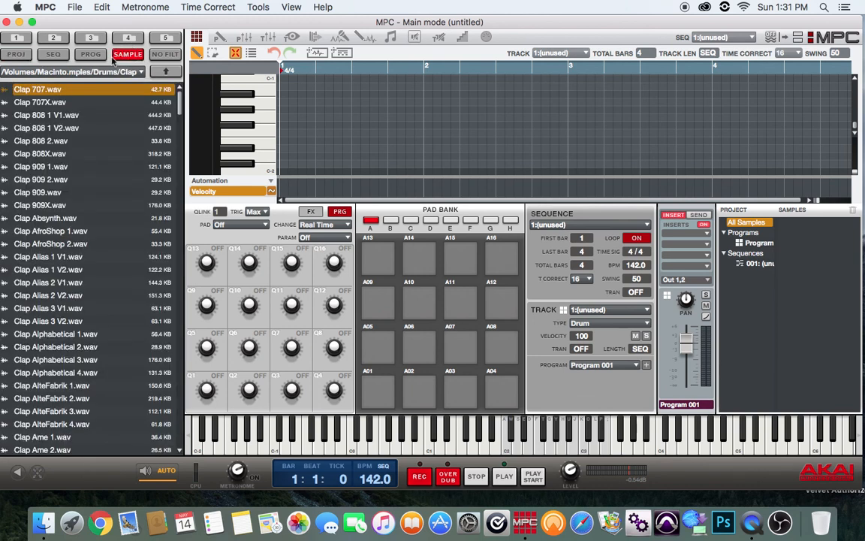
pyautogui.moveTo(117, 177)
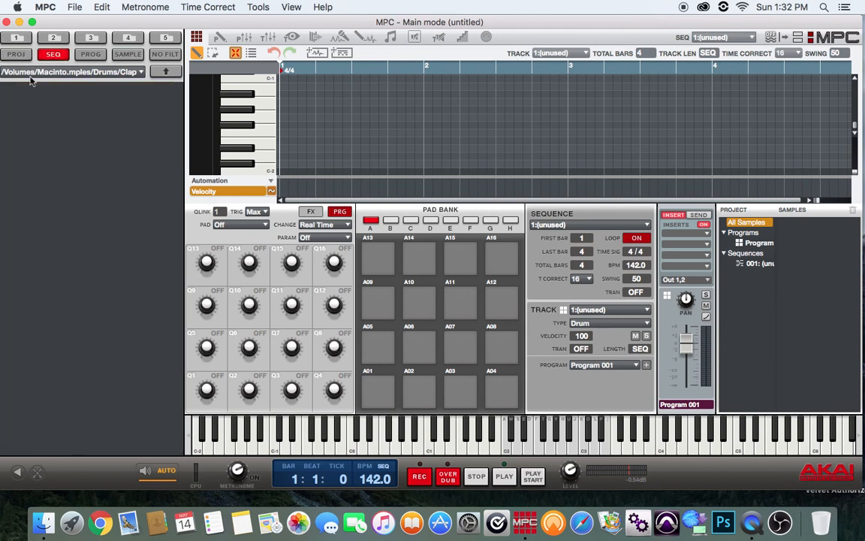
pyautogui.click(127, 54)
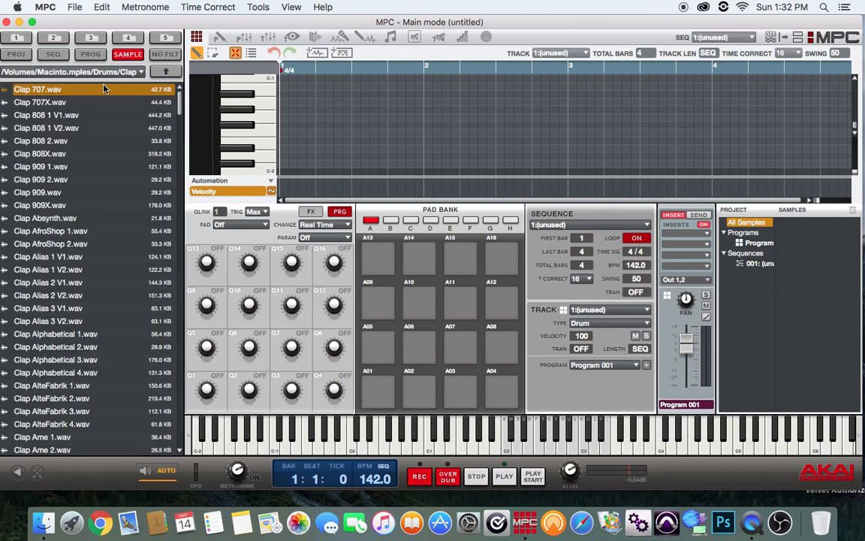
pyautogui.click(39, 102)
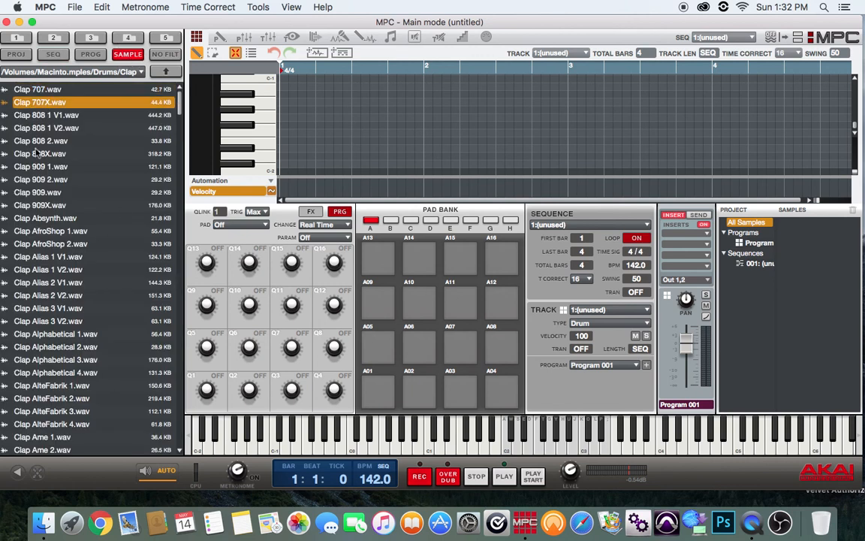
pyautogui.click(41, 192)
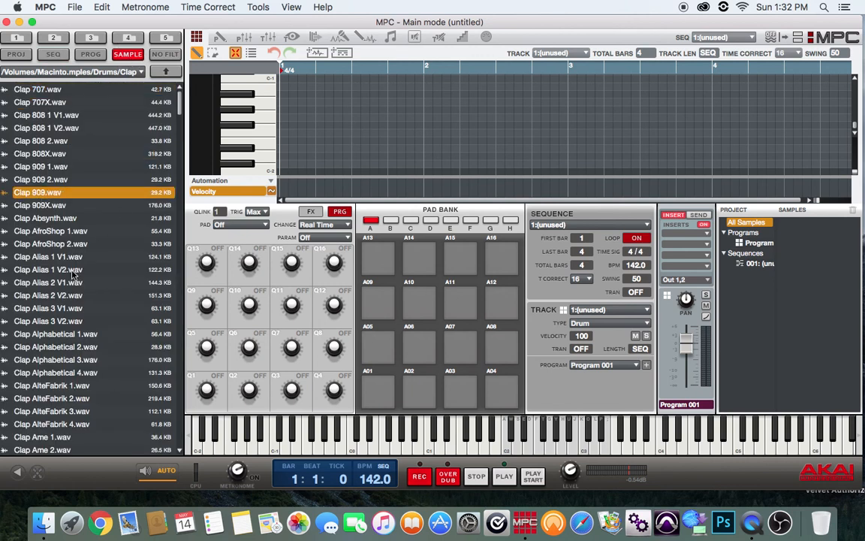
pyautogui.click(48, 294)
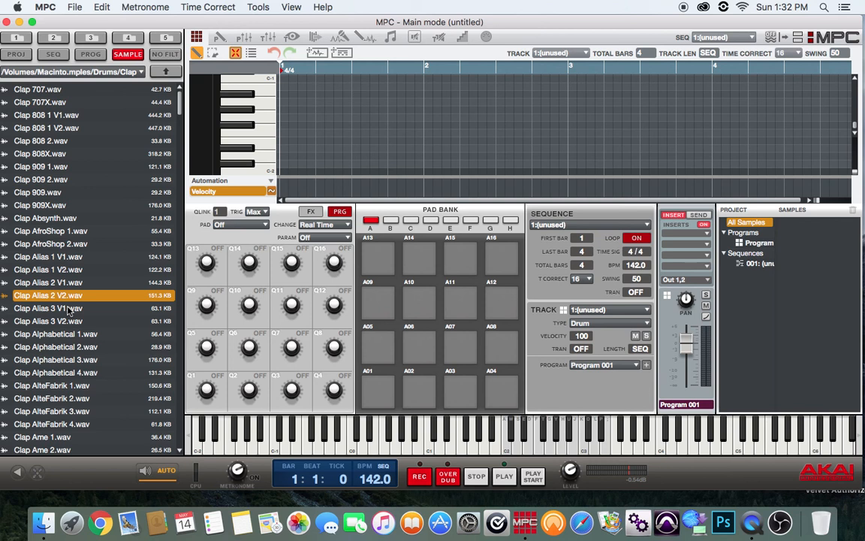
# Step: Preview Clap Alphabetical 2, put Clap Arne 3 on pad A01, and go back up to Drums
pyautogui.click(377, 390)
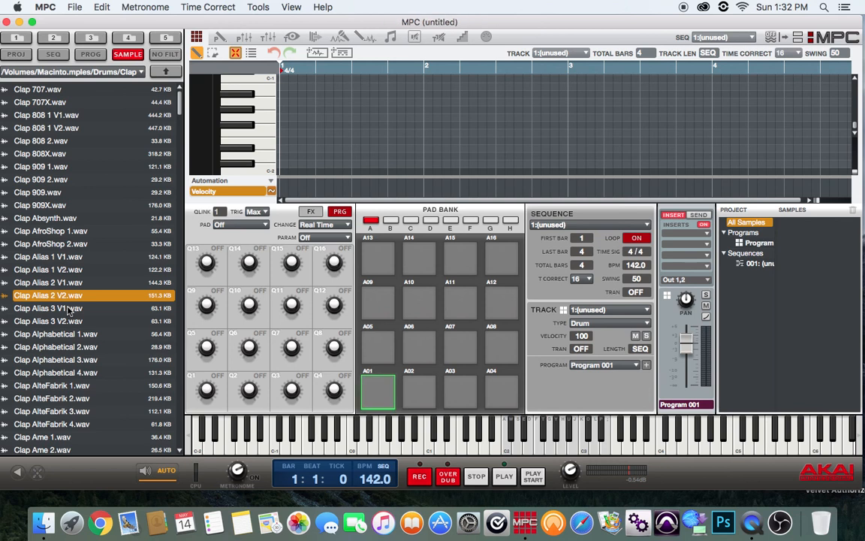
pyautogui.click(56, 345)
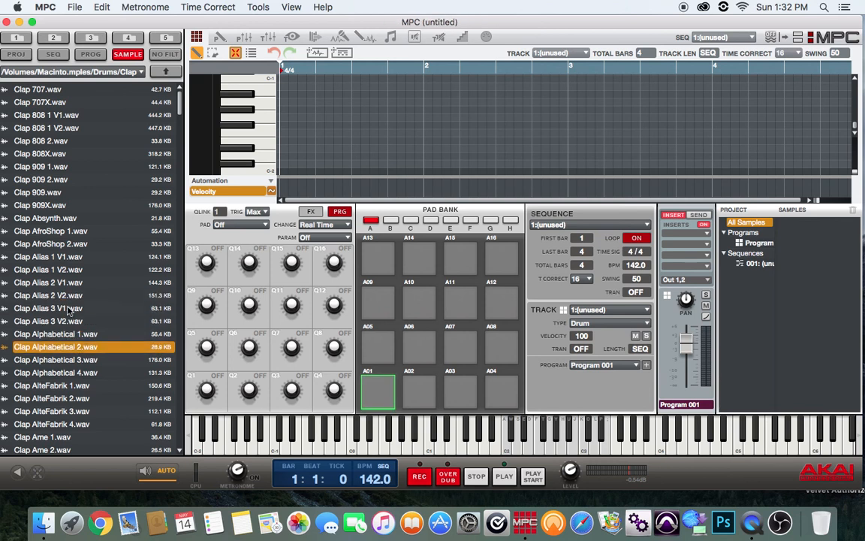
pyautogui.click(42, 436)
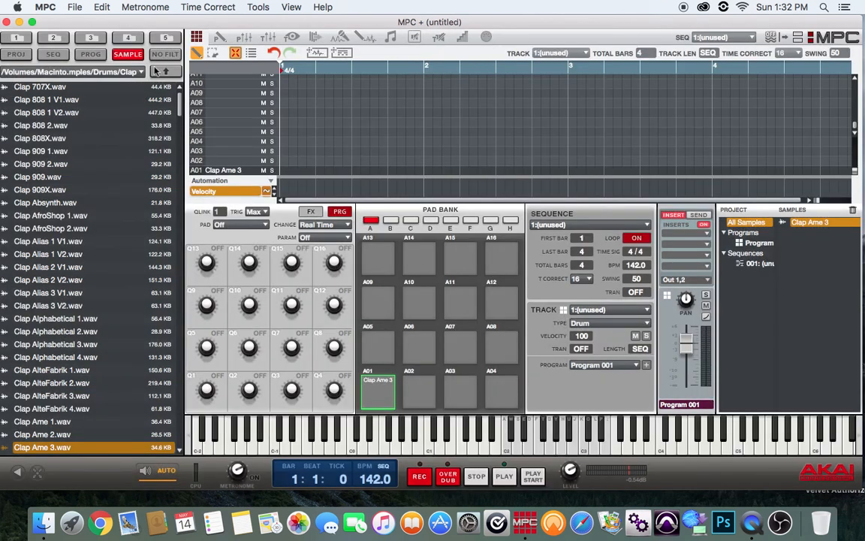
pyautogui.click(165, 72)
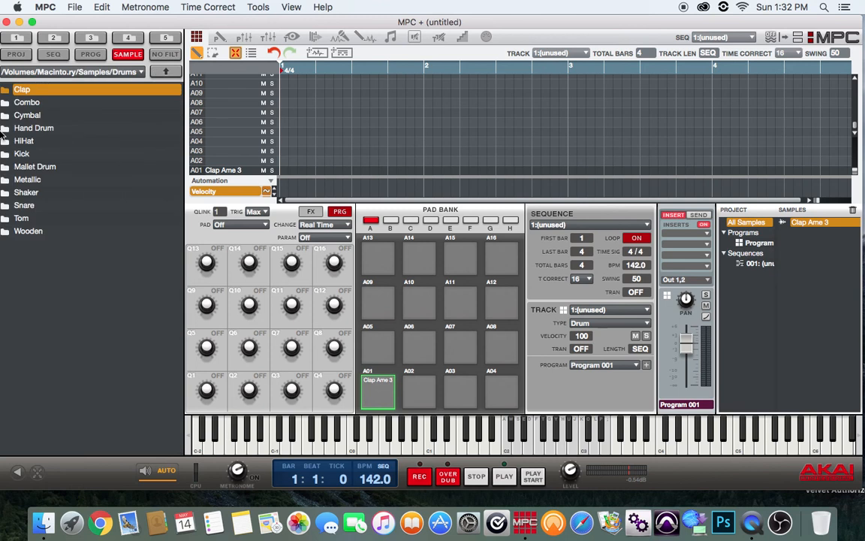
pyautogui.moveTo(46, 156)
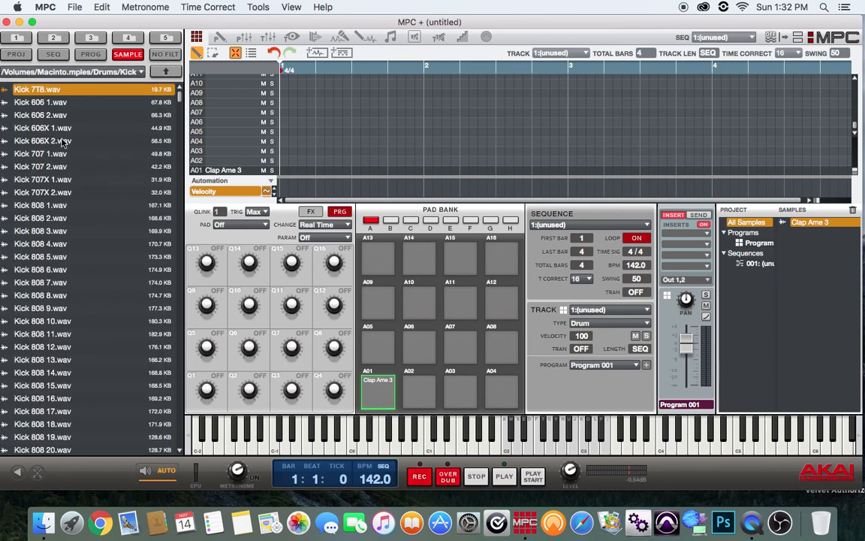
# Step: Audition Kick 606X 1, 808 1, 808 5 and 808 8, then choose Kick 808 12 for pad A02
pyautogui.click(42, 127)
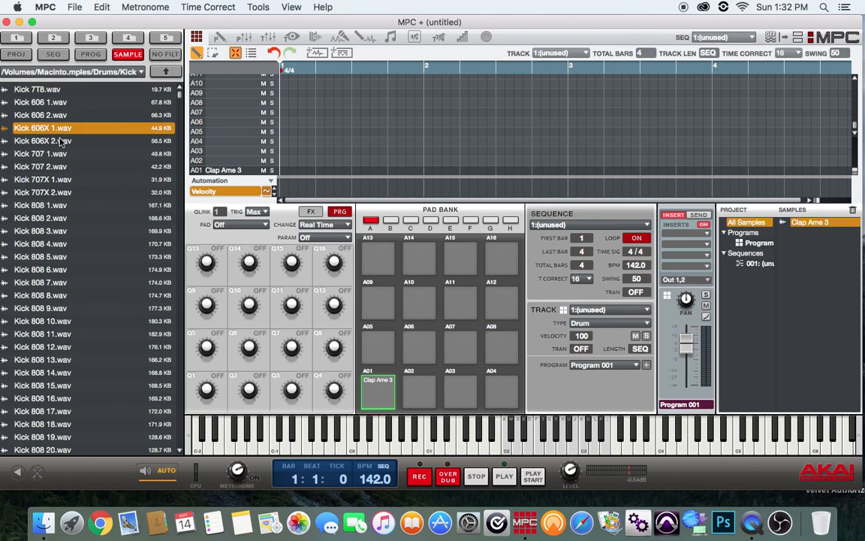
pyautogui.click(41, 204)
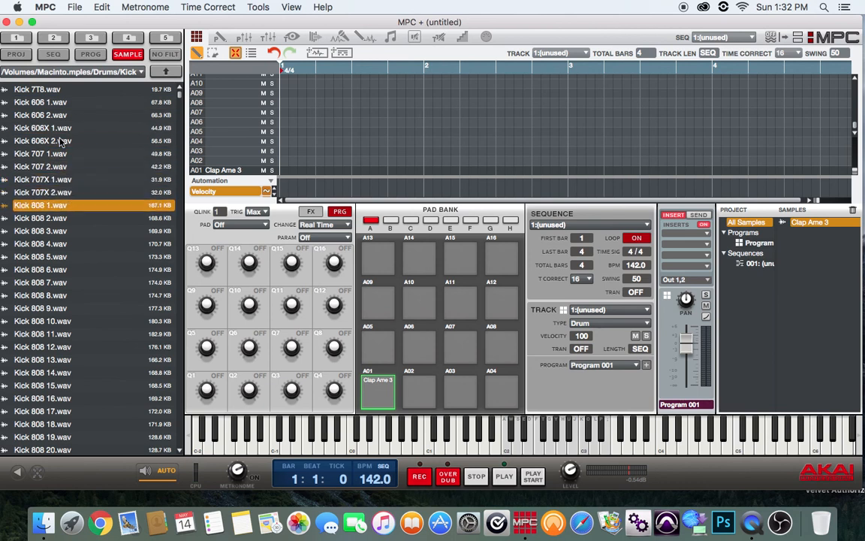
pyautogui.click(40, 255)
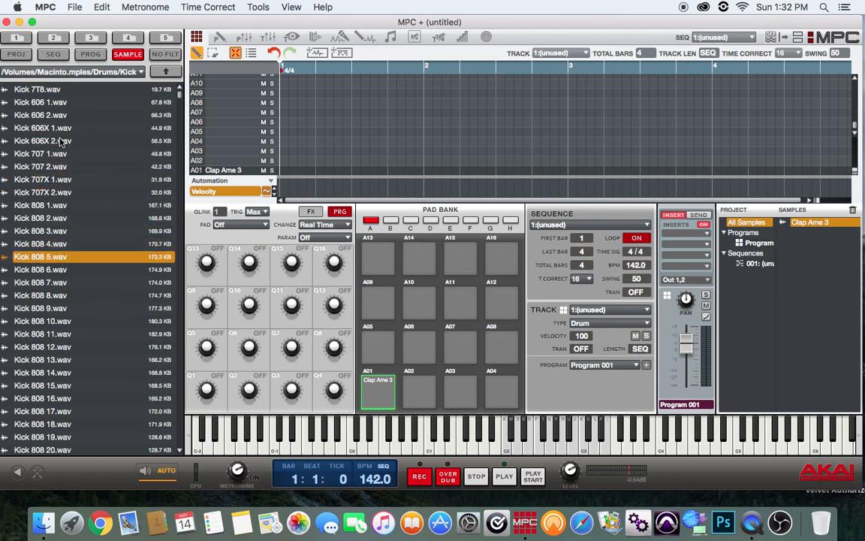
pyautogui.click(41, 295)
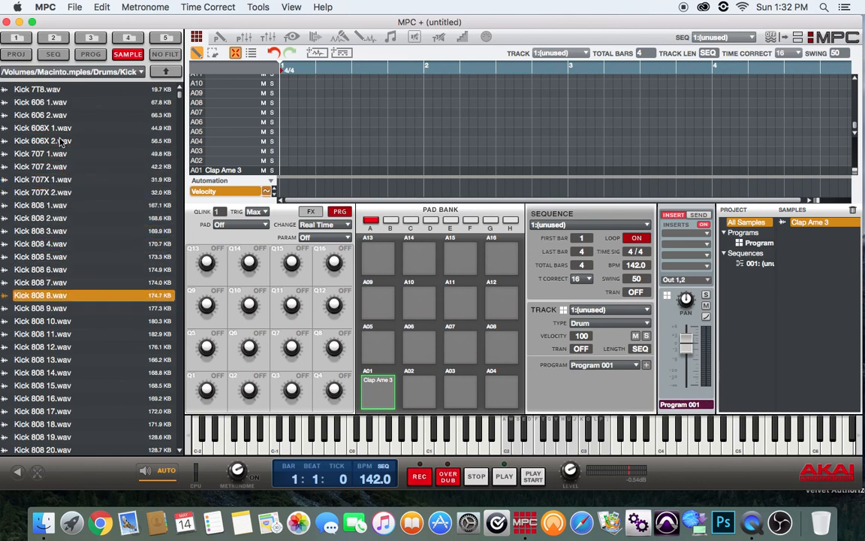
pyautogui.click(42, 345)
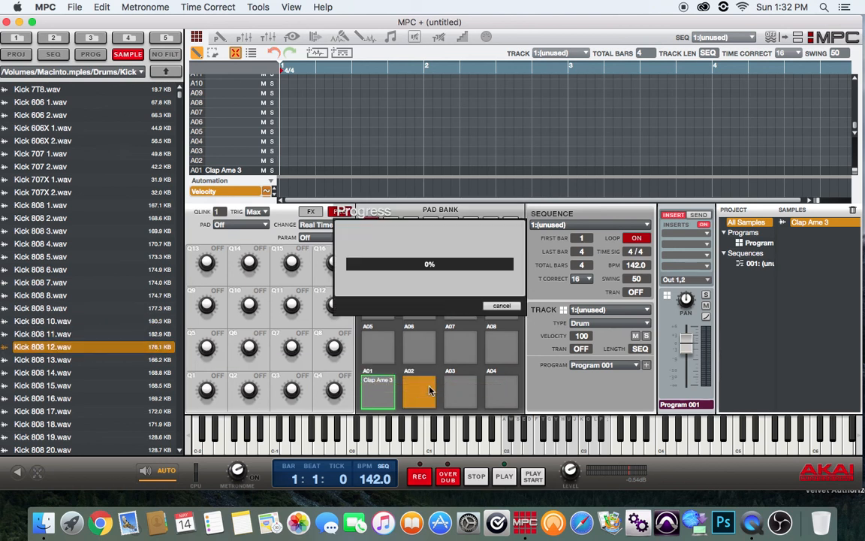
# Step: Hit pads A01 and A02 to hear the loaded clap and Kick 808 12
pyautogui.click(418, 390)
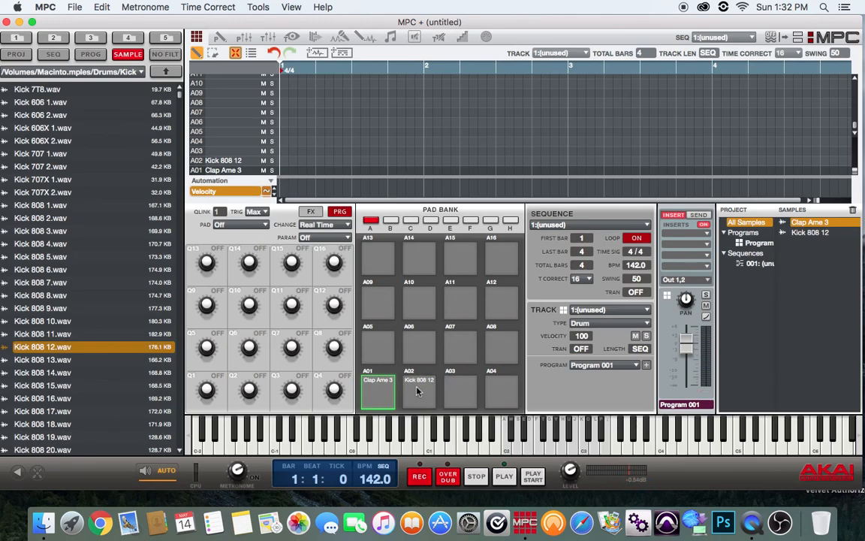
pyautogui.click(419, 390)
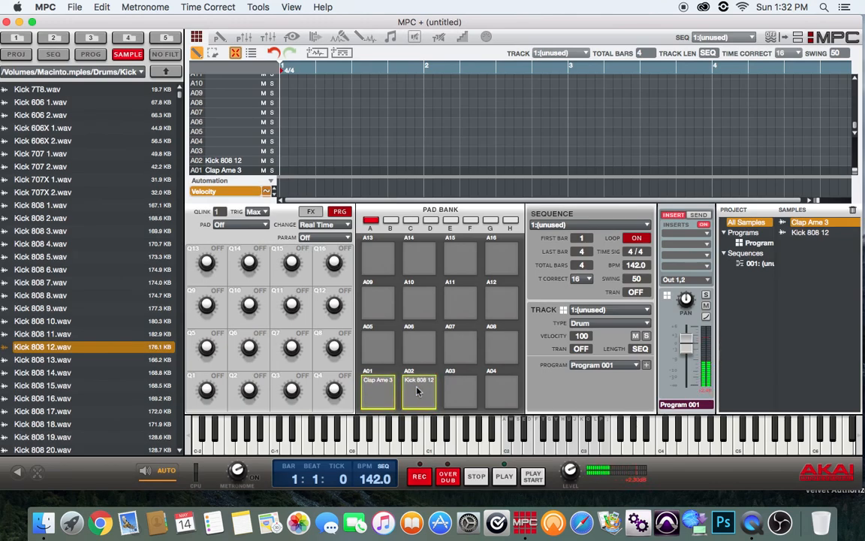
pyautogui.click(379, 390)
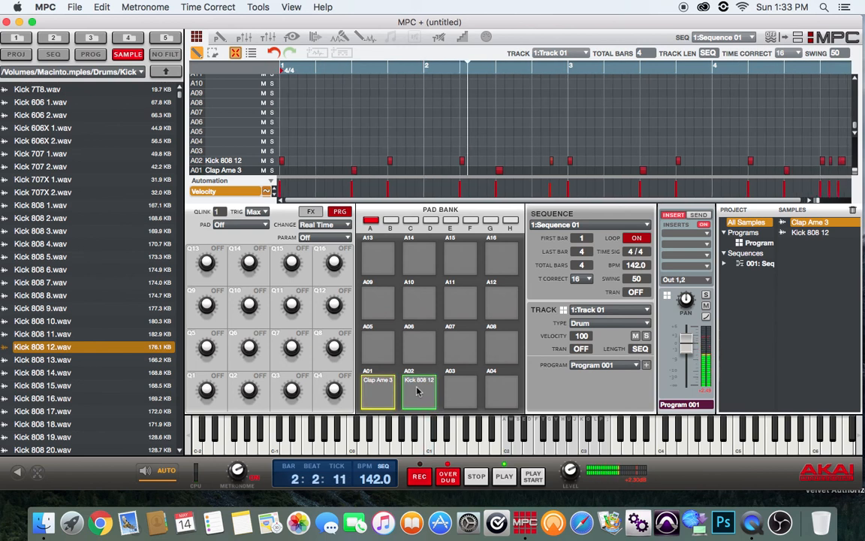
# Step: Start transport playback of Sequence 01's clap and kick pattern
pyautogui.click(505, 476)
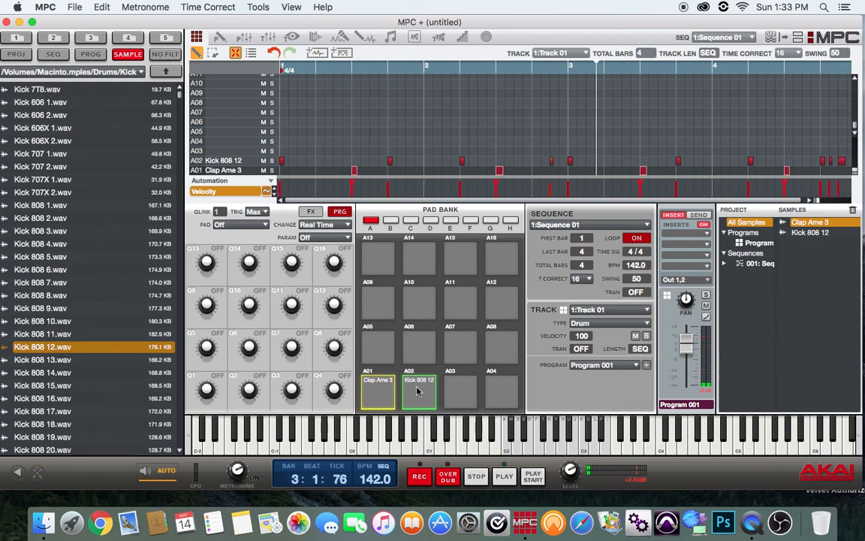